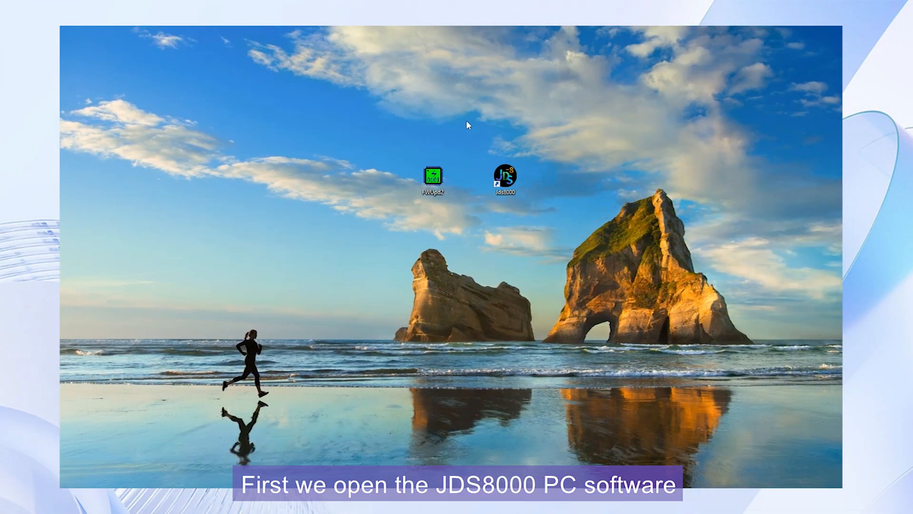
{"action": "mouse_move", "coordinate": [504, 204]}
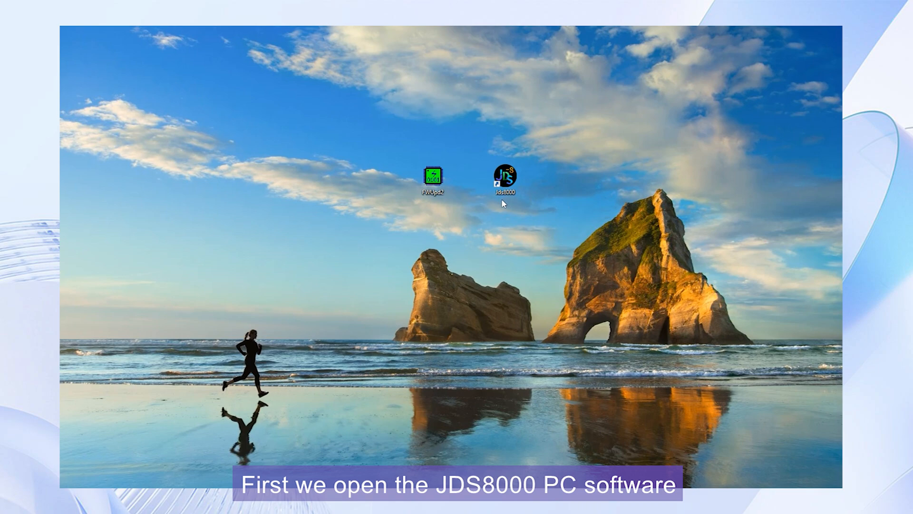
- Select the JDS8000 control software shortcut on the desktop
{"action": "left_click", "coordinate": [505, 176]}
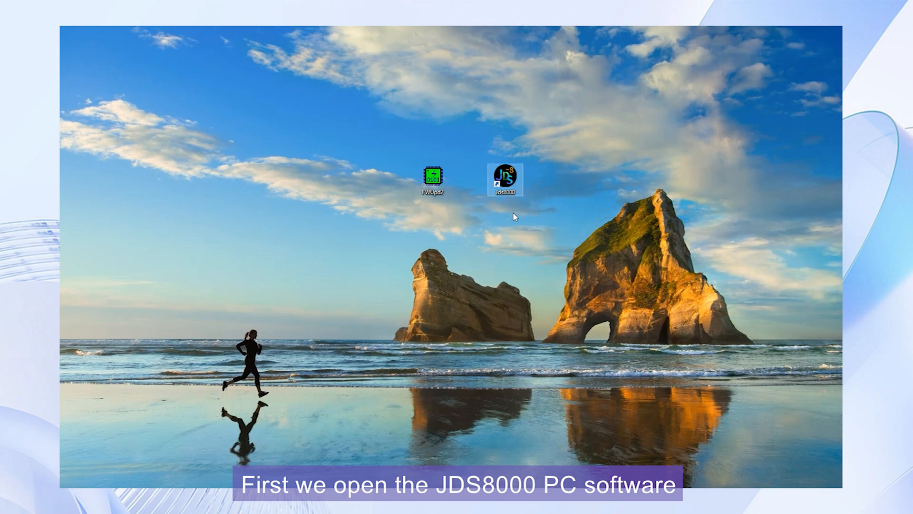
- Start the control program, connect to the JDS8060 on COM3 and run Version Check
{"action": "double_click", "coordinate": [504, 178]}
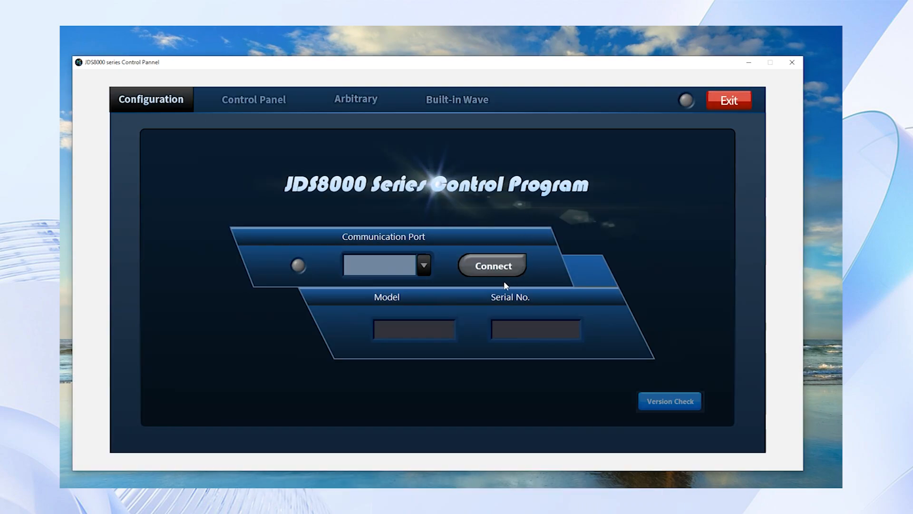
{"action": "left_click", "coordinate": [424, 265]}
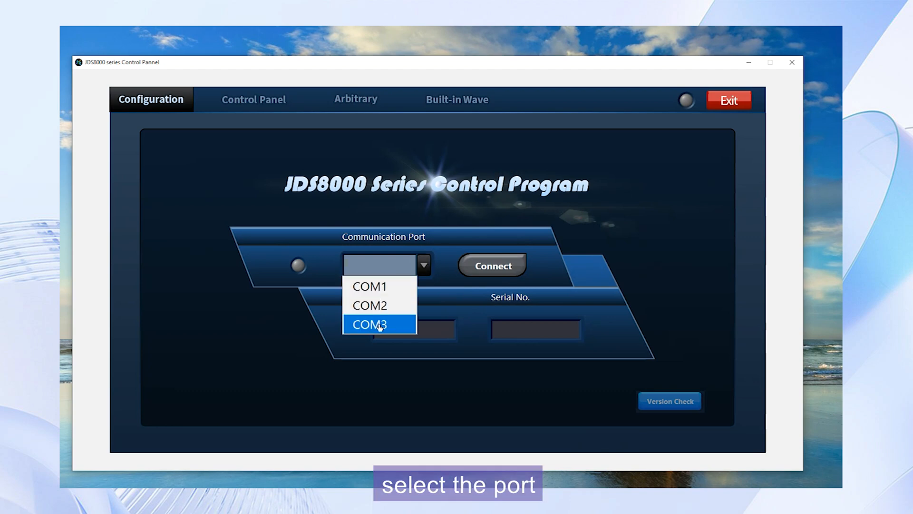
{"action": "left_click", "coordinate": [370, 323]}
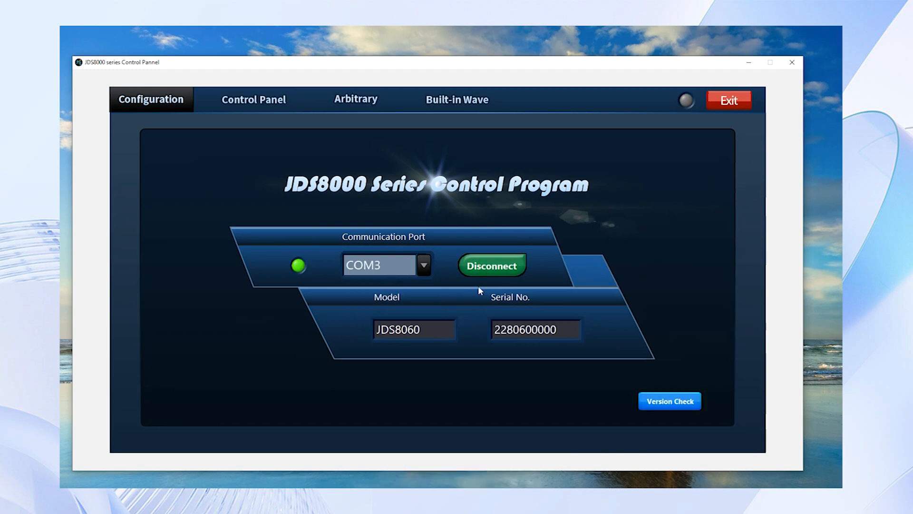
{"action": "mouse_move", "coordinate": [567, 372]}
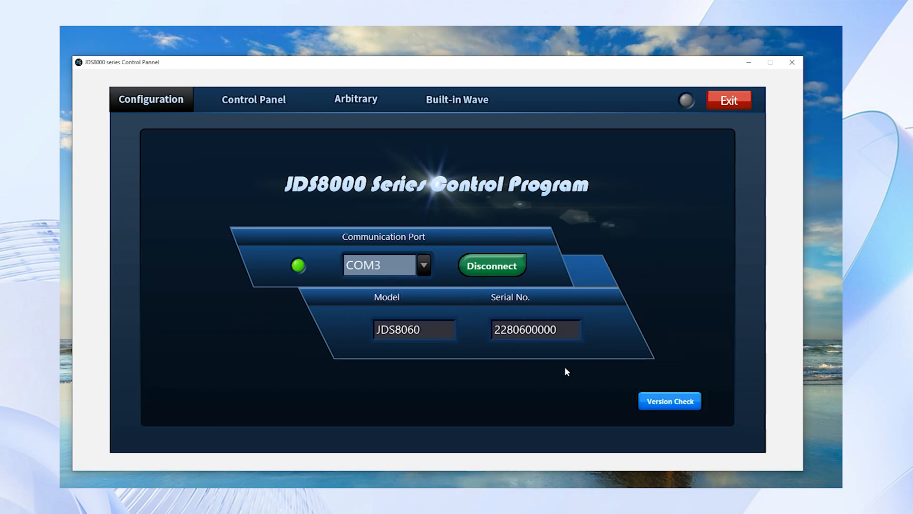
{"action": "mouse_move", "coordinate": [714, 402]}
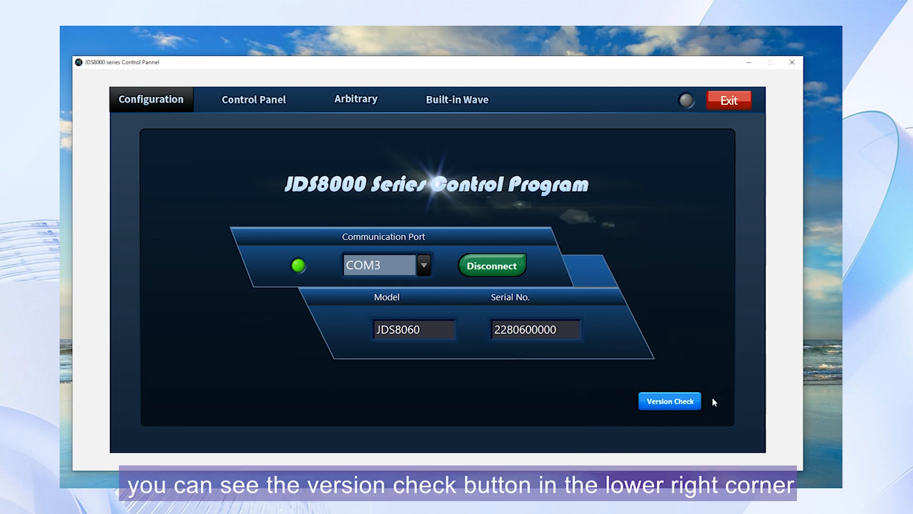
{"action": "left_click", "coordinate": [668, 400]}
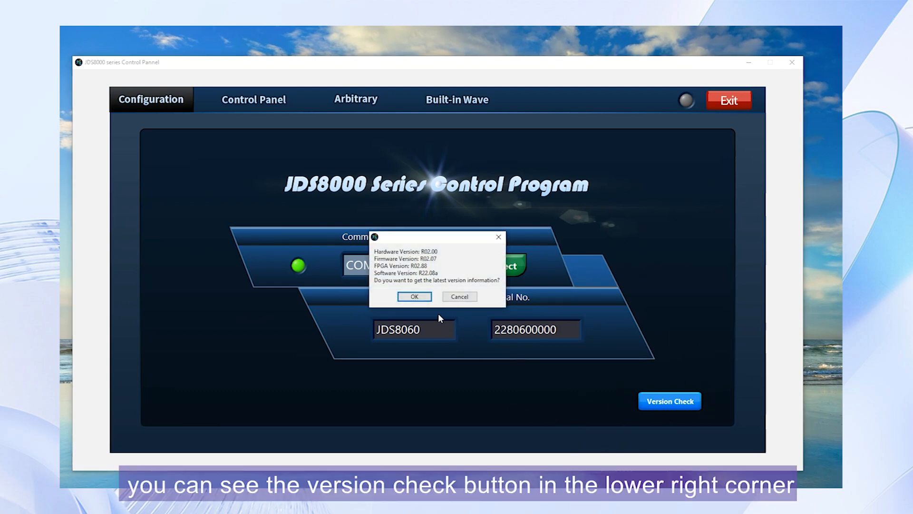
- Fetch the latest version info online and download jds8fw207.bin to the Desktop
{"action": "left_click", "coordinate": [414, 296]}
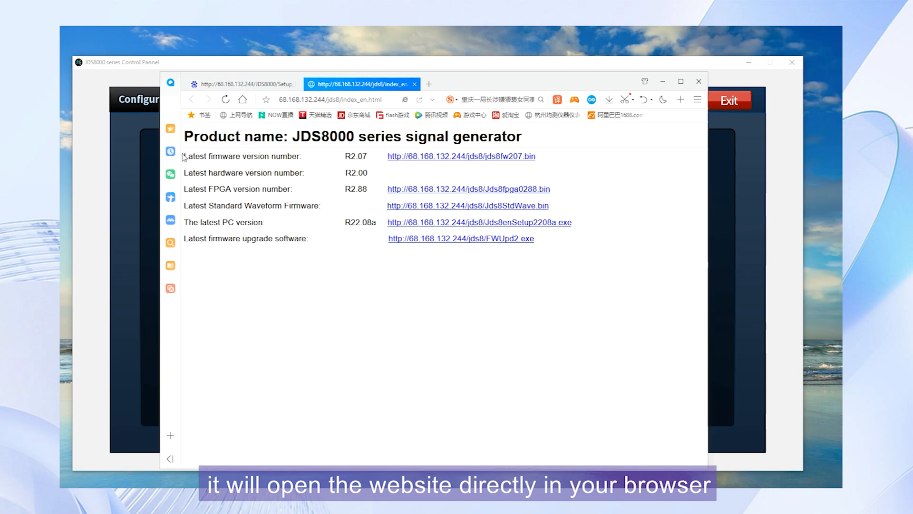
{"action": "mouse_move", "coordinate": [297, 167]}
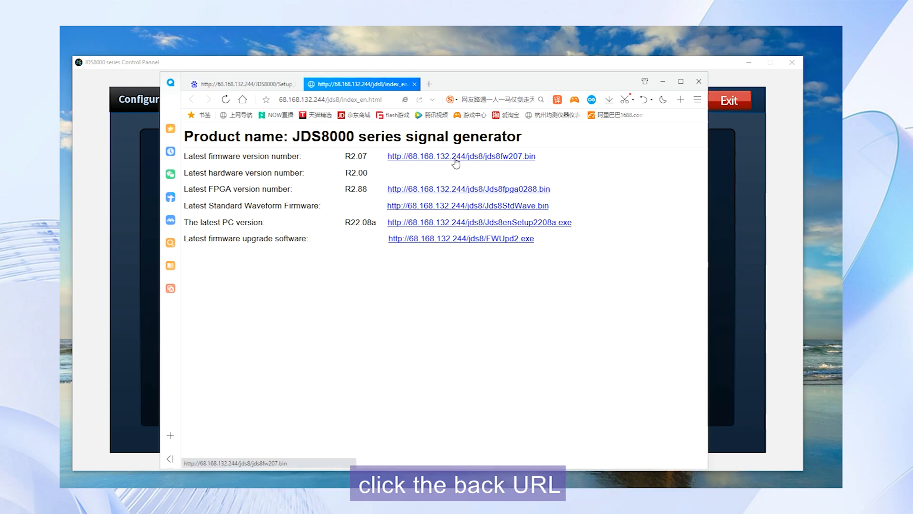
{"action": "left_click", "coordinate": [461, 156]}
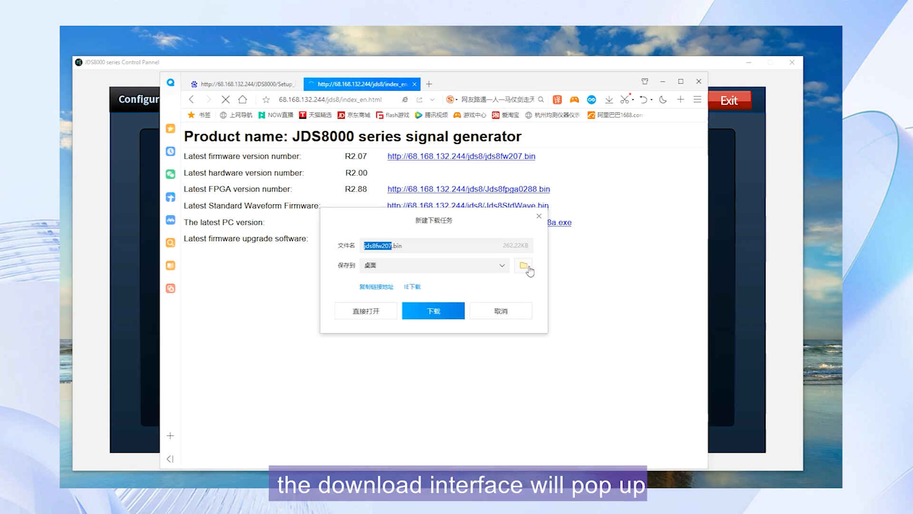
{"action": "left_click", "coordinate": [522, 265]}
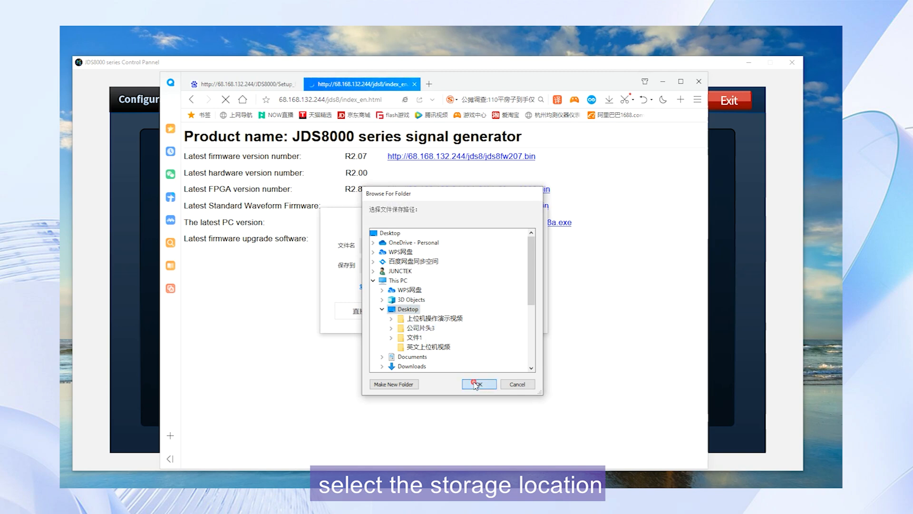
{"action": "left_click", "coordinate": [478, 384]}
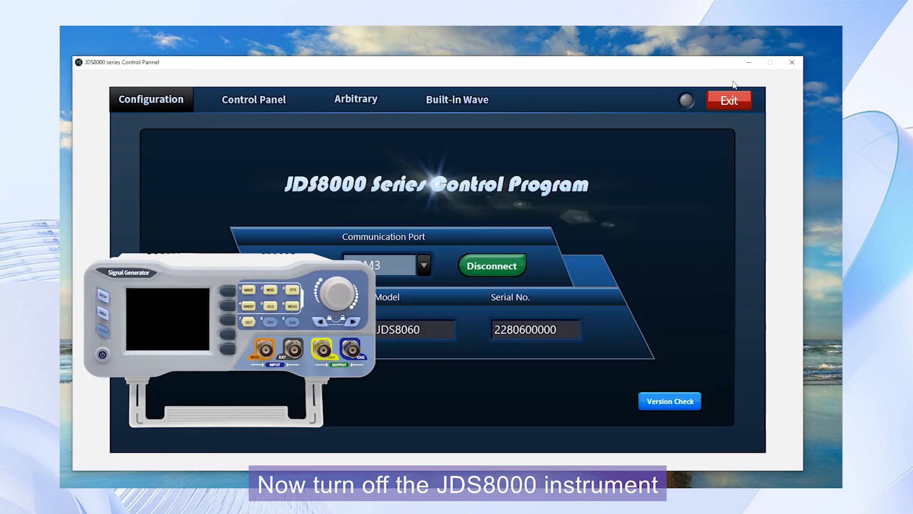
- Close the control program and put the generator into firmware update mode
{"action": "left_click", "coordinate": [729, 100]}
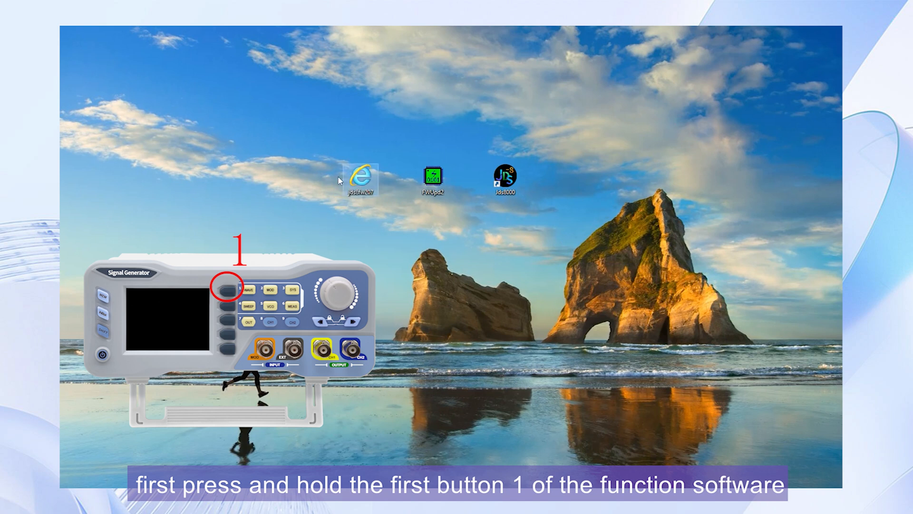
{"action": "mouse_move", "coordinate": [417, 246]}
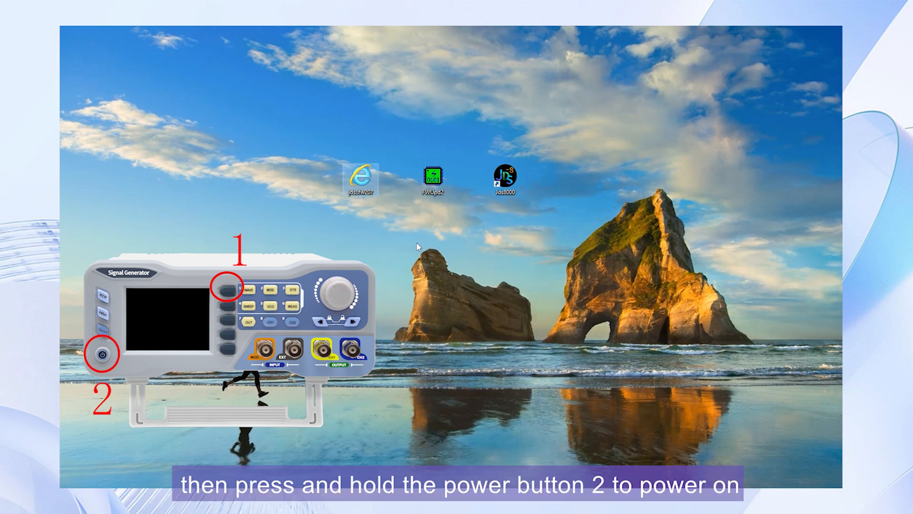
{"action": "double_click", "coordinate": [431, 175]}
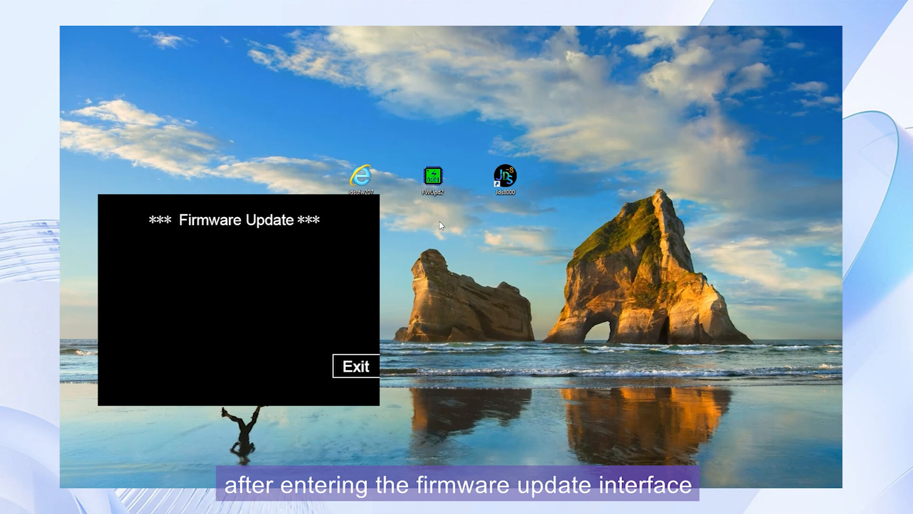
{"action": "left_click", "coordinate": [354, 365]}
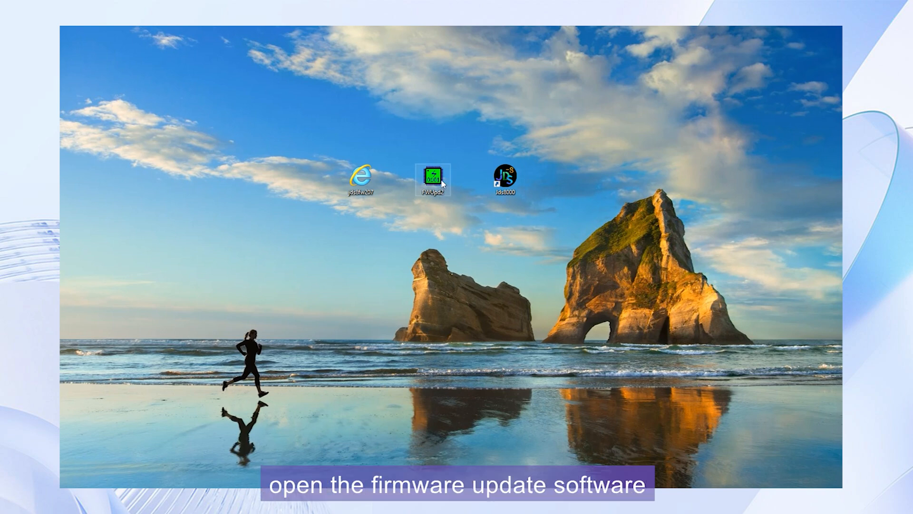
- Start FWUpd2 and load jds8fw207.bin from the Desktop, showing firmware ID 5431
{"action": "double_click", "coordinate": [434, 177]}
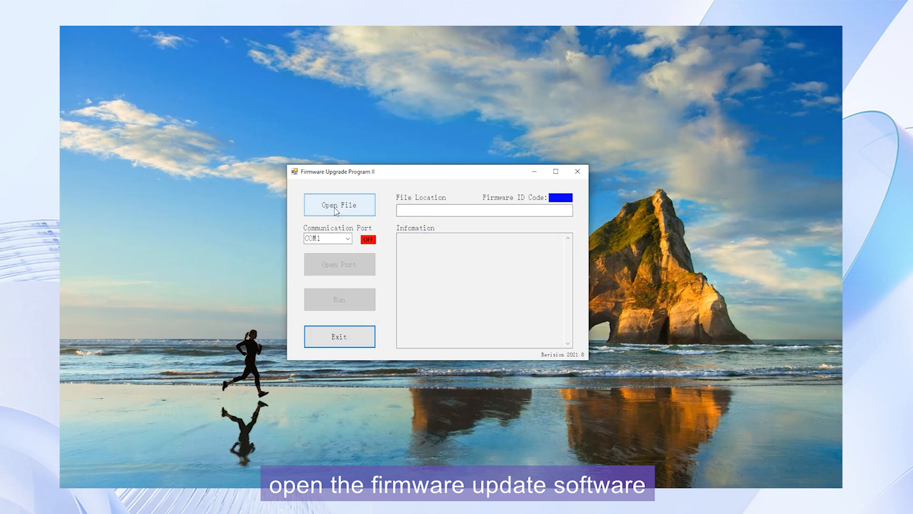
{"action": "left_click", "coordinate": [339, 204]}
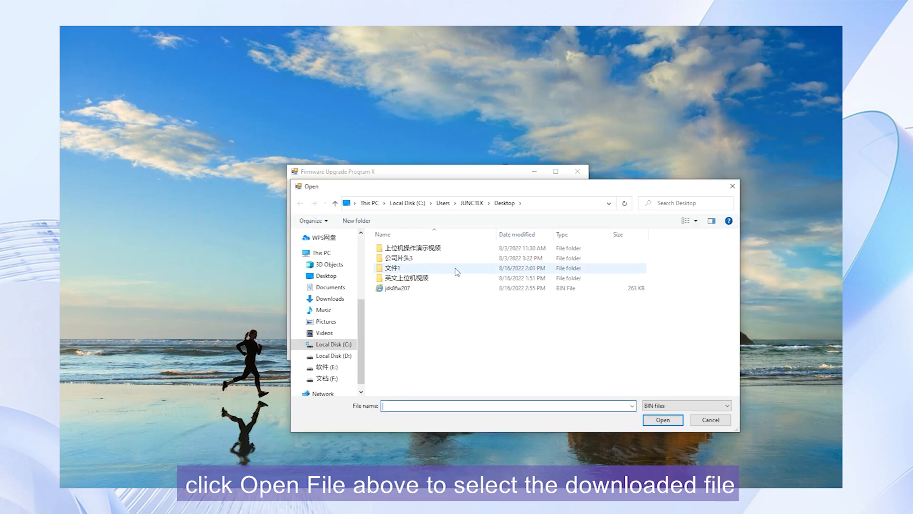
{"action": "left_click", "coordinate": [396, 287]}
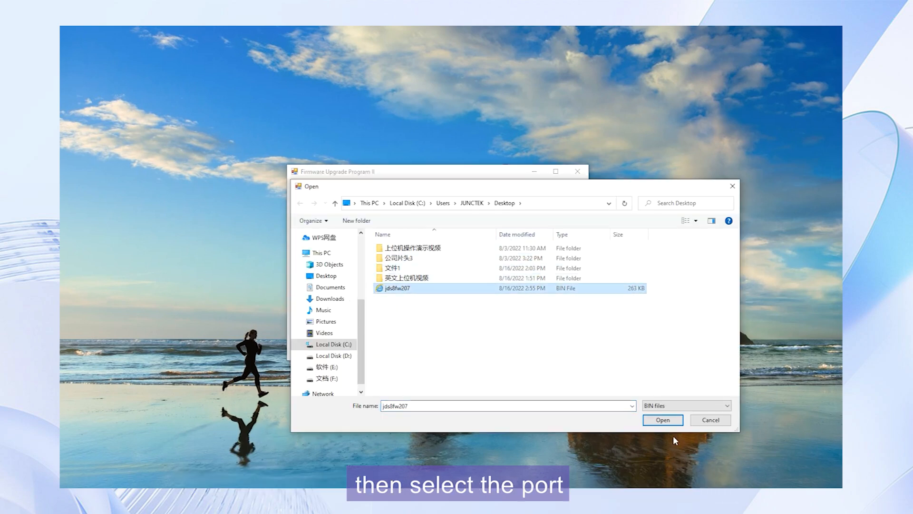
{"action": "left_click", "coordinate": [662, 419]}
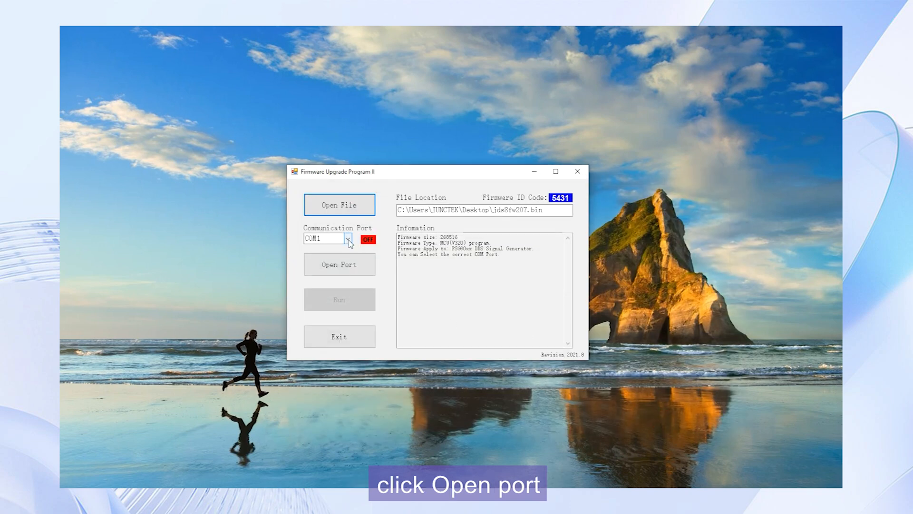
- Open COM3 so the instrument reports matched hardware ID 5431
{"action": "left_click", "coordinate": [347, 239]}
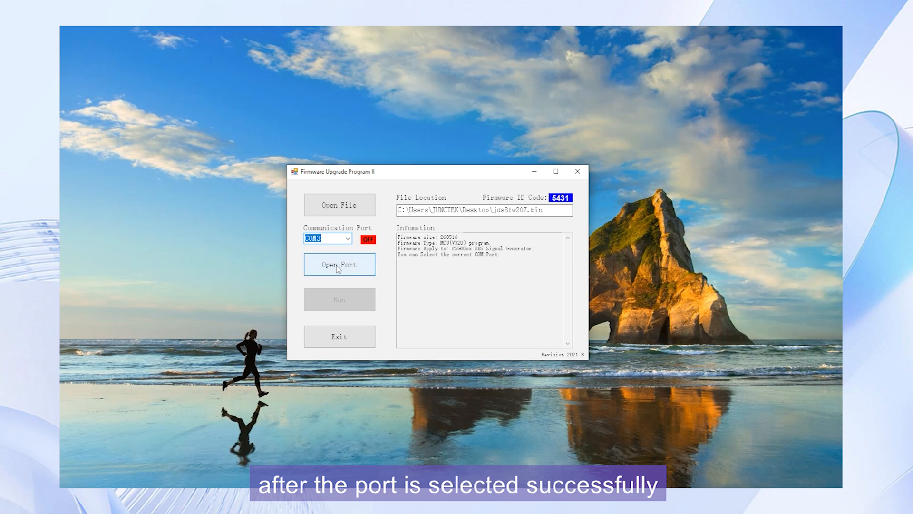
{"action": "left_click", "coordinate": [339, 264]}
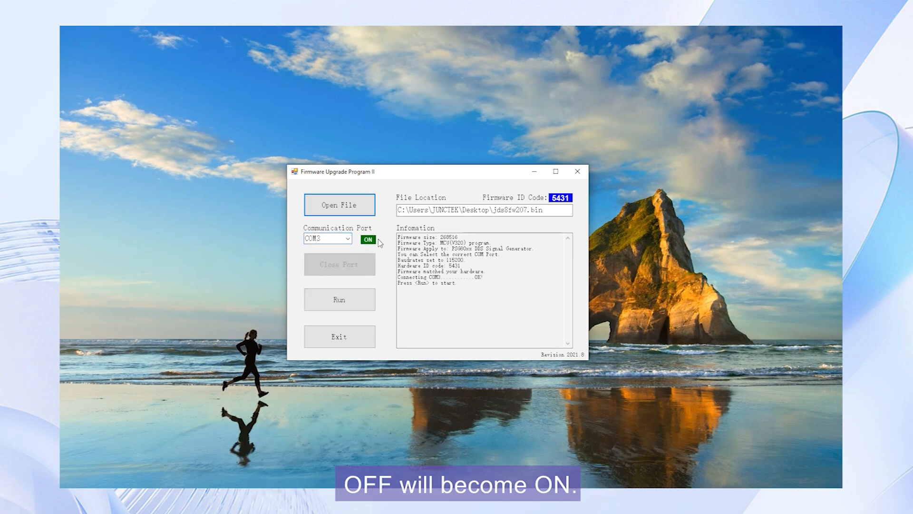
{"action": "mouse_move", "coordinate": [339, 300]}
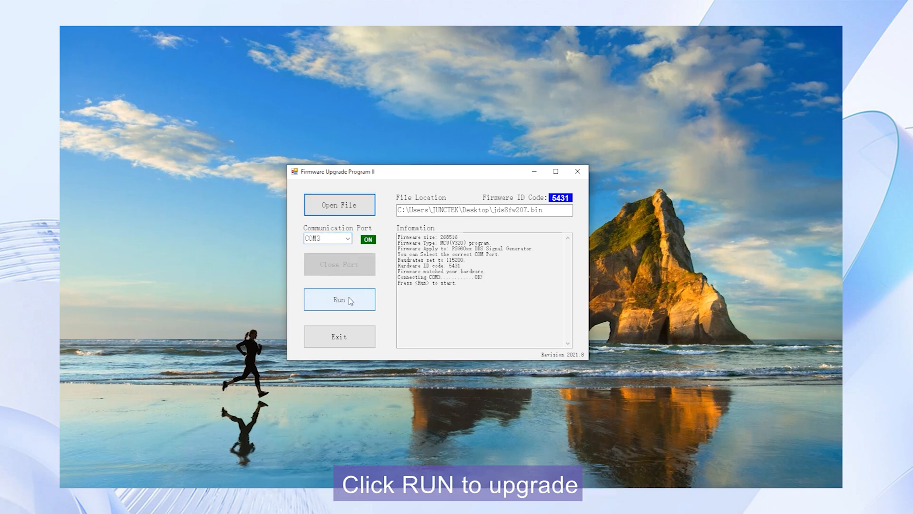
- Run the flash until all 131 packages pass and the upgrade succeeds, then exit
{"action": "left_click", "coordinate": [338, 300]}
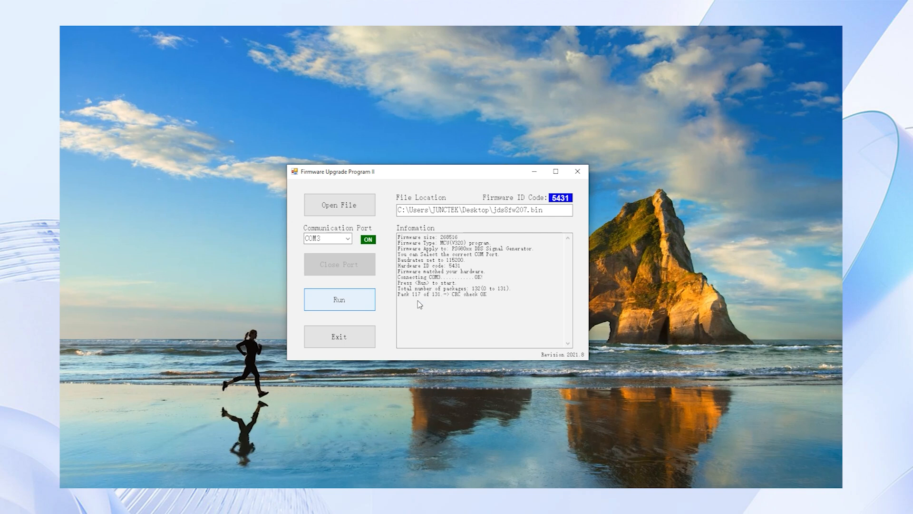
{"action": "left_click", "coordinate": [339, 299]}
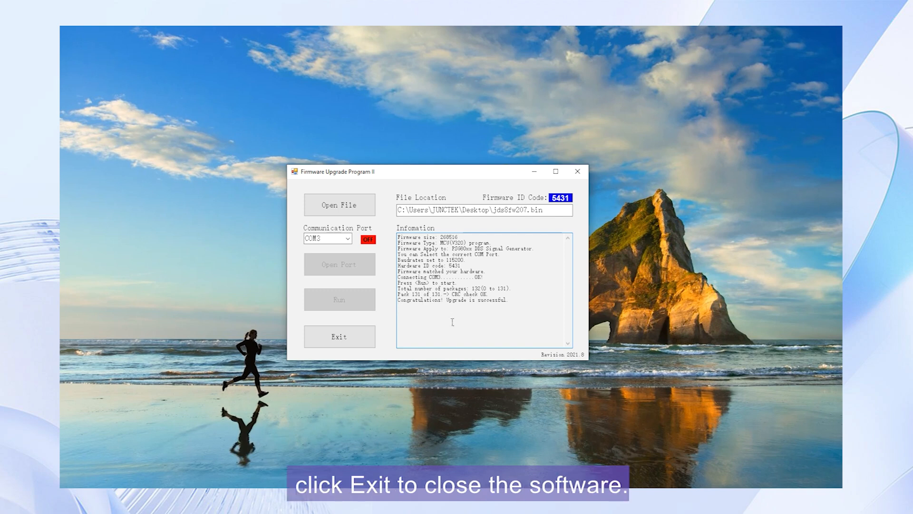
{"action": "mouse_move", "coordinate": [417, 344]}
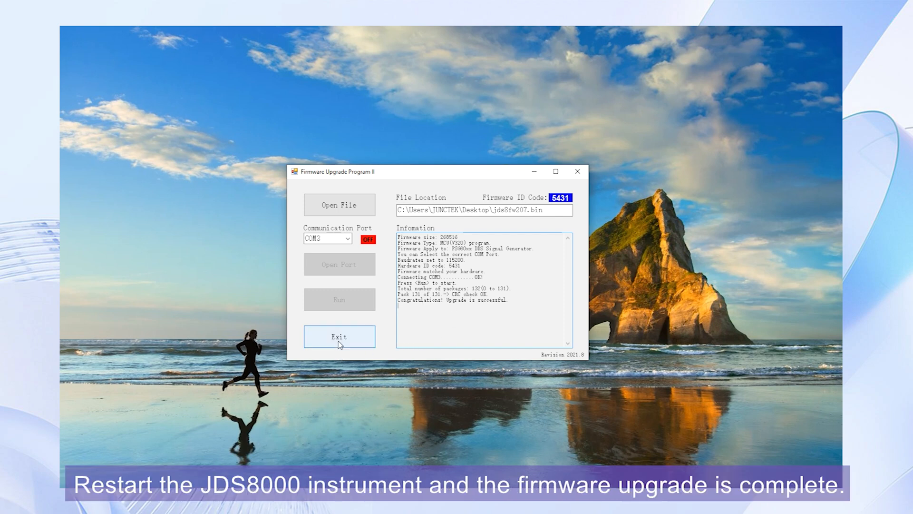
{"action": "left_click", "coordinate": [339, 337]}
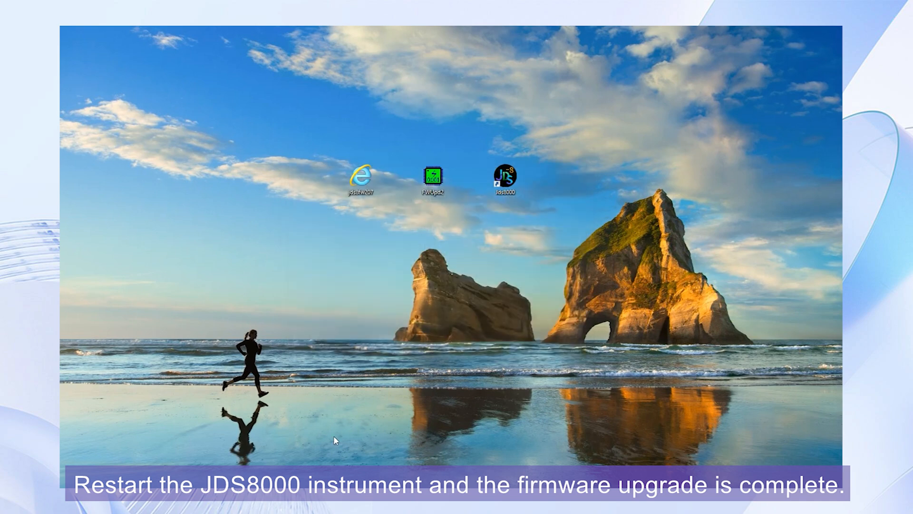